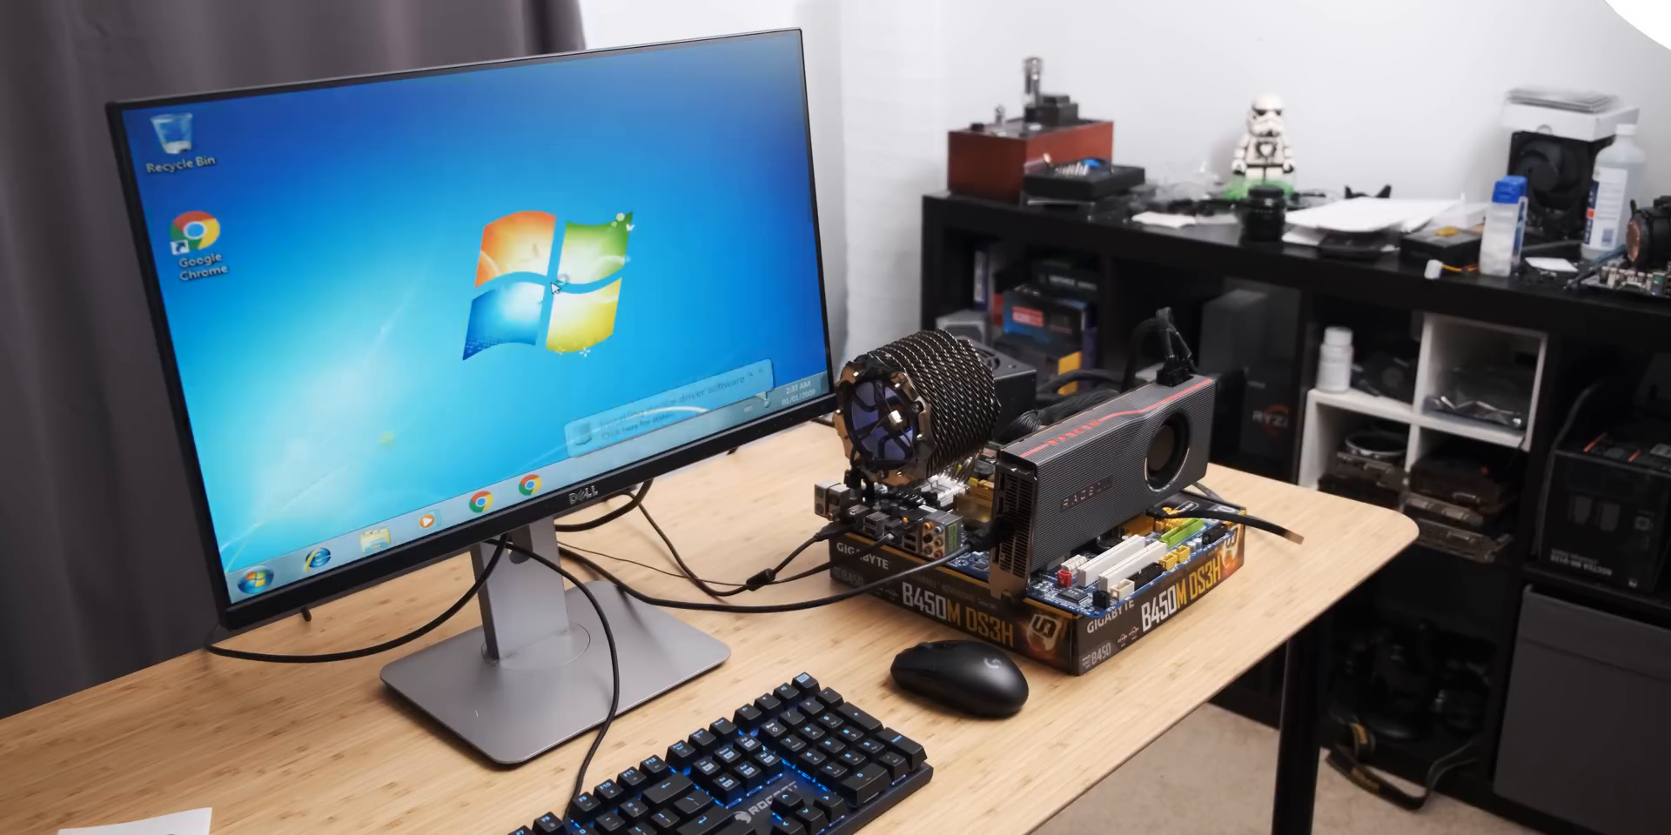
Open Steam's library on the Counter-Strike: Global Offensive page.
click(449, 241)
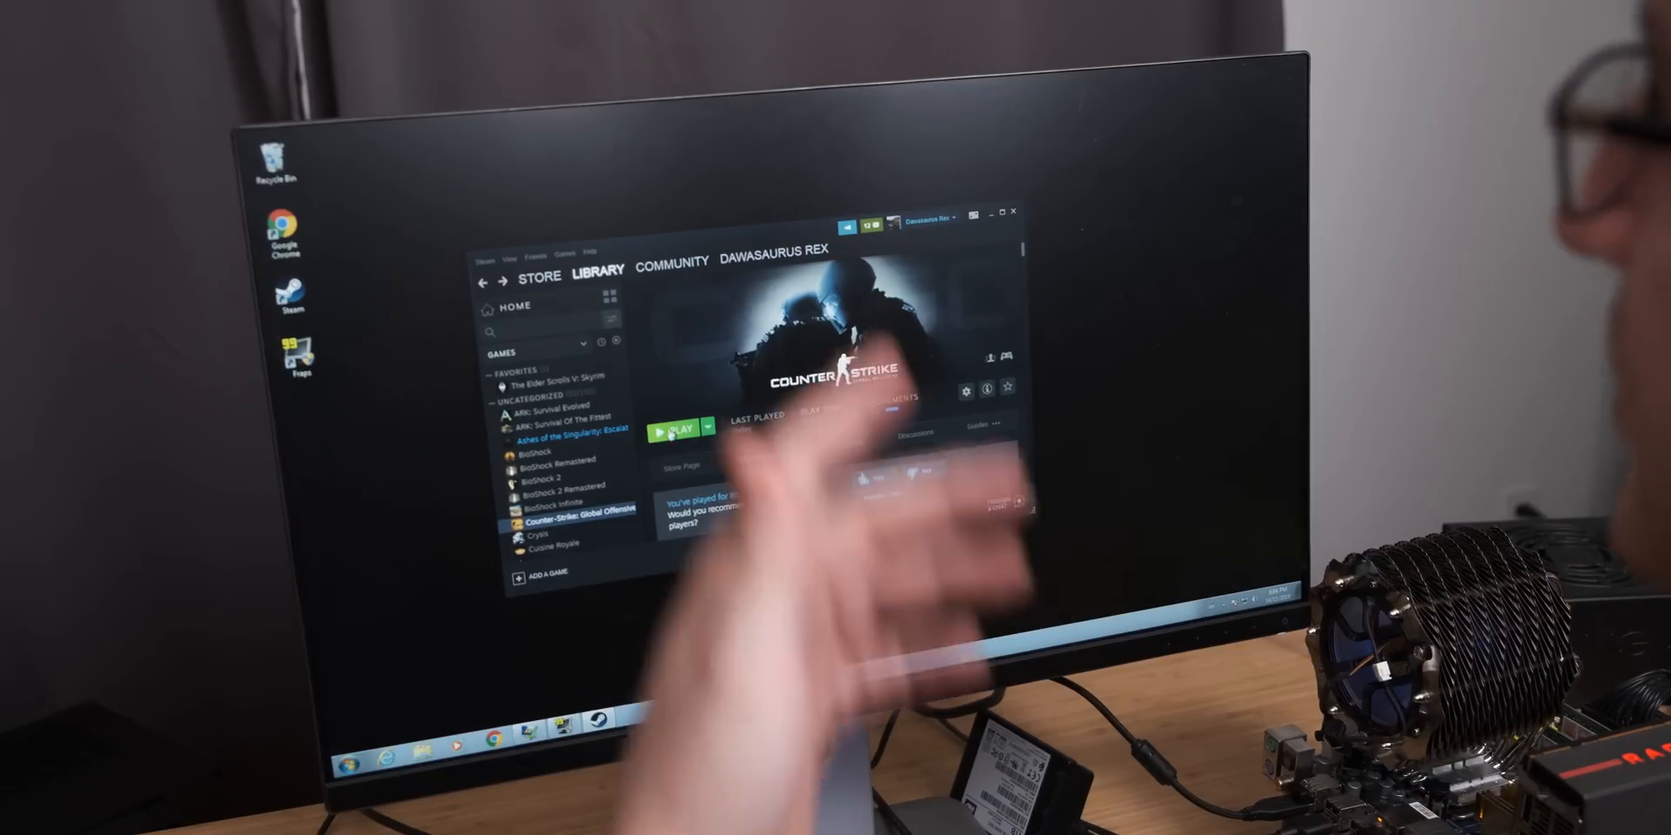
Start Counter-Strike: Global Offensive with the PLAY button.
click(676, 430)
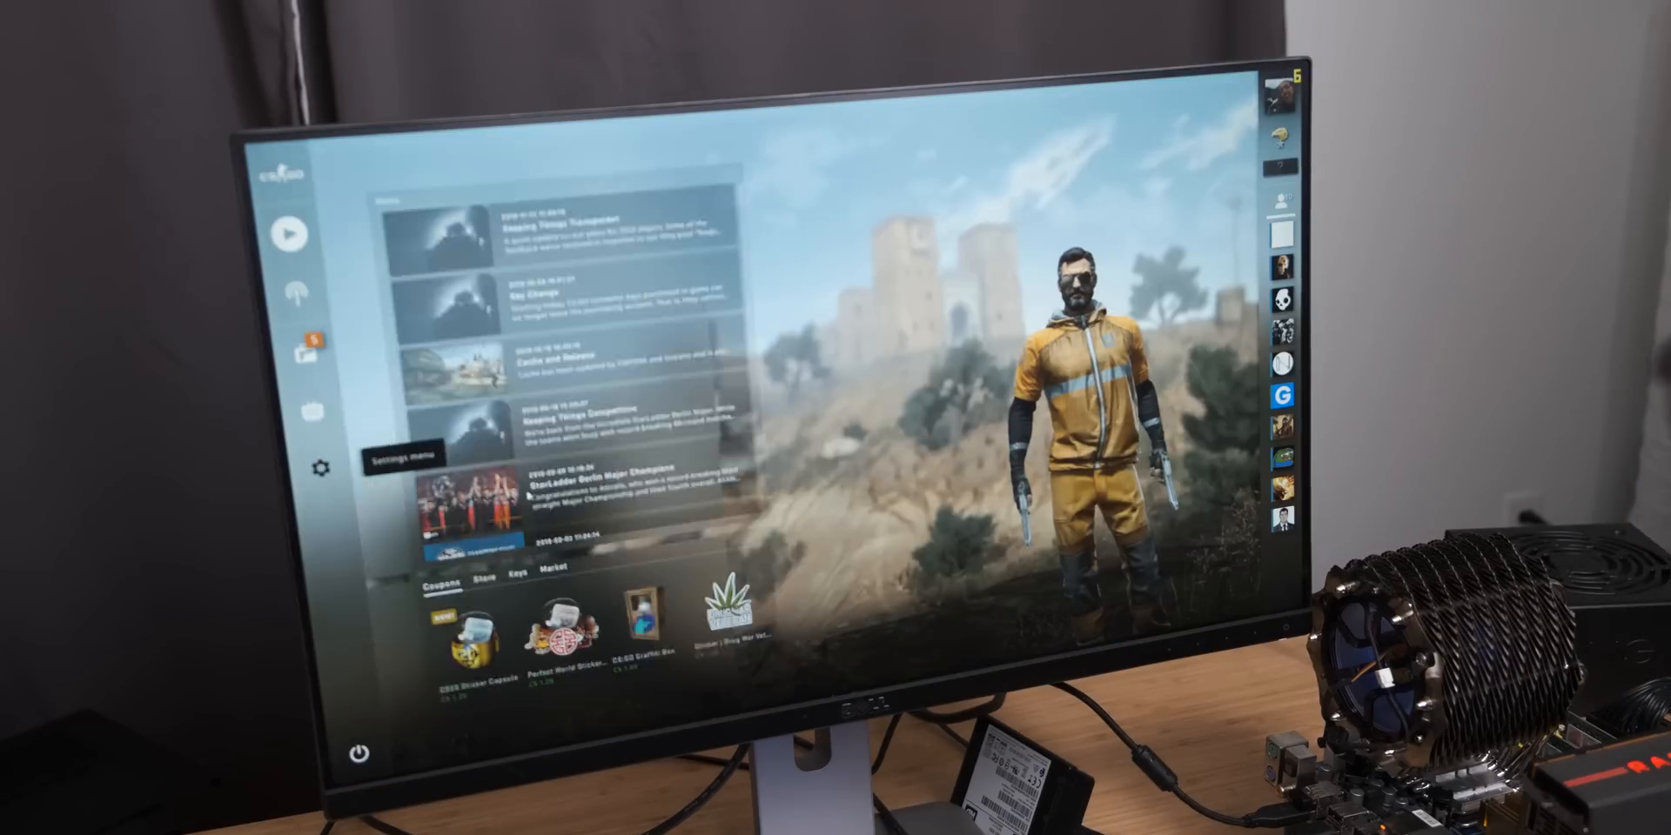
click(321, 469)
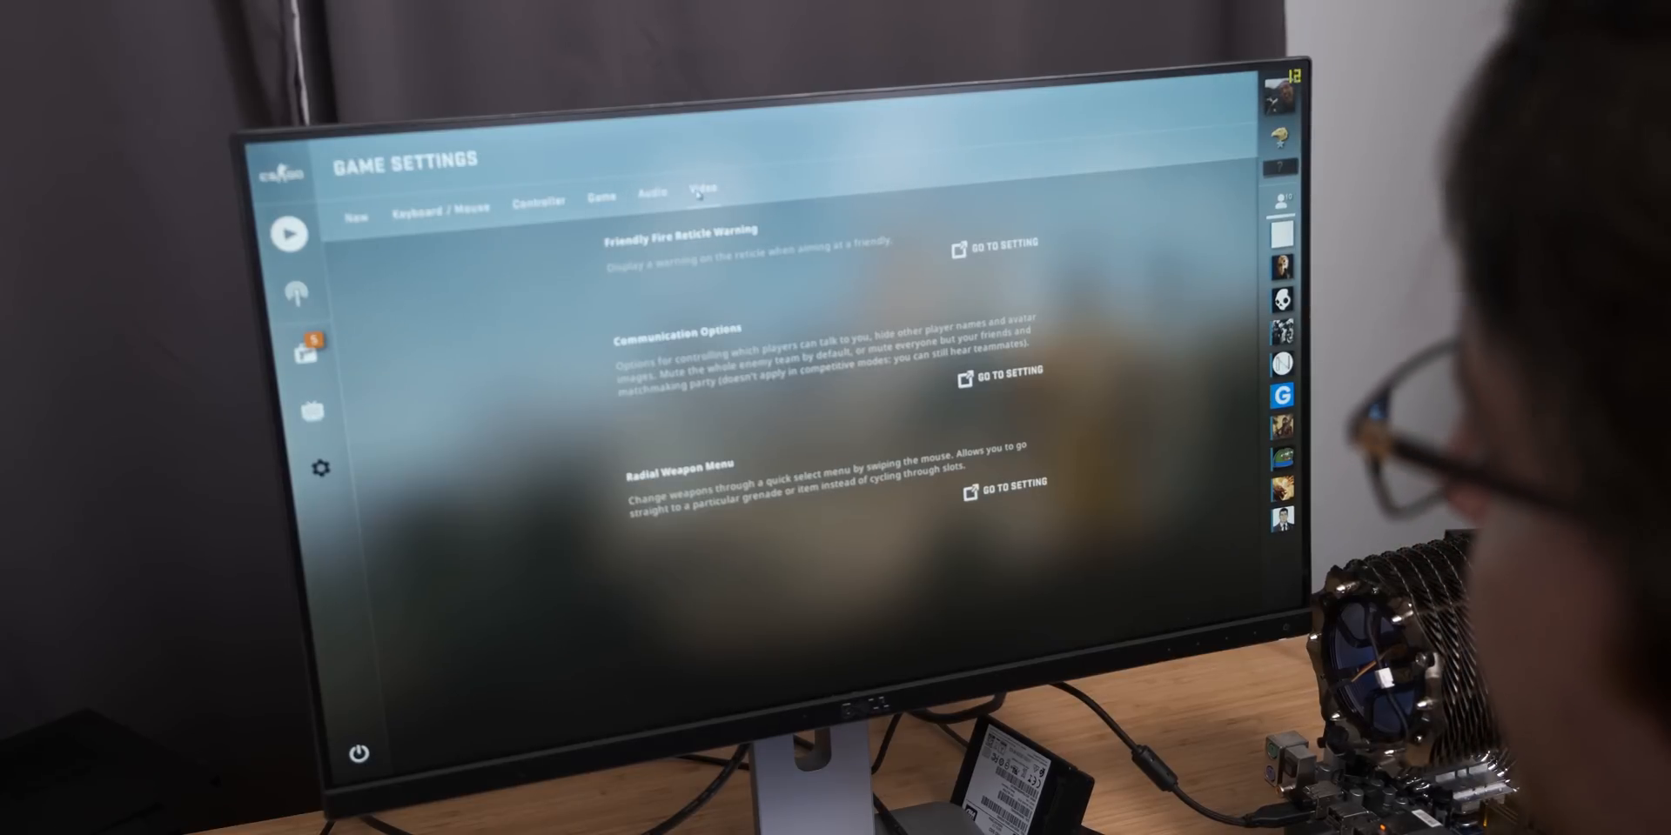
click(703, 190)
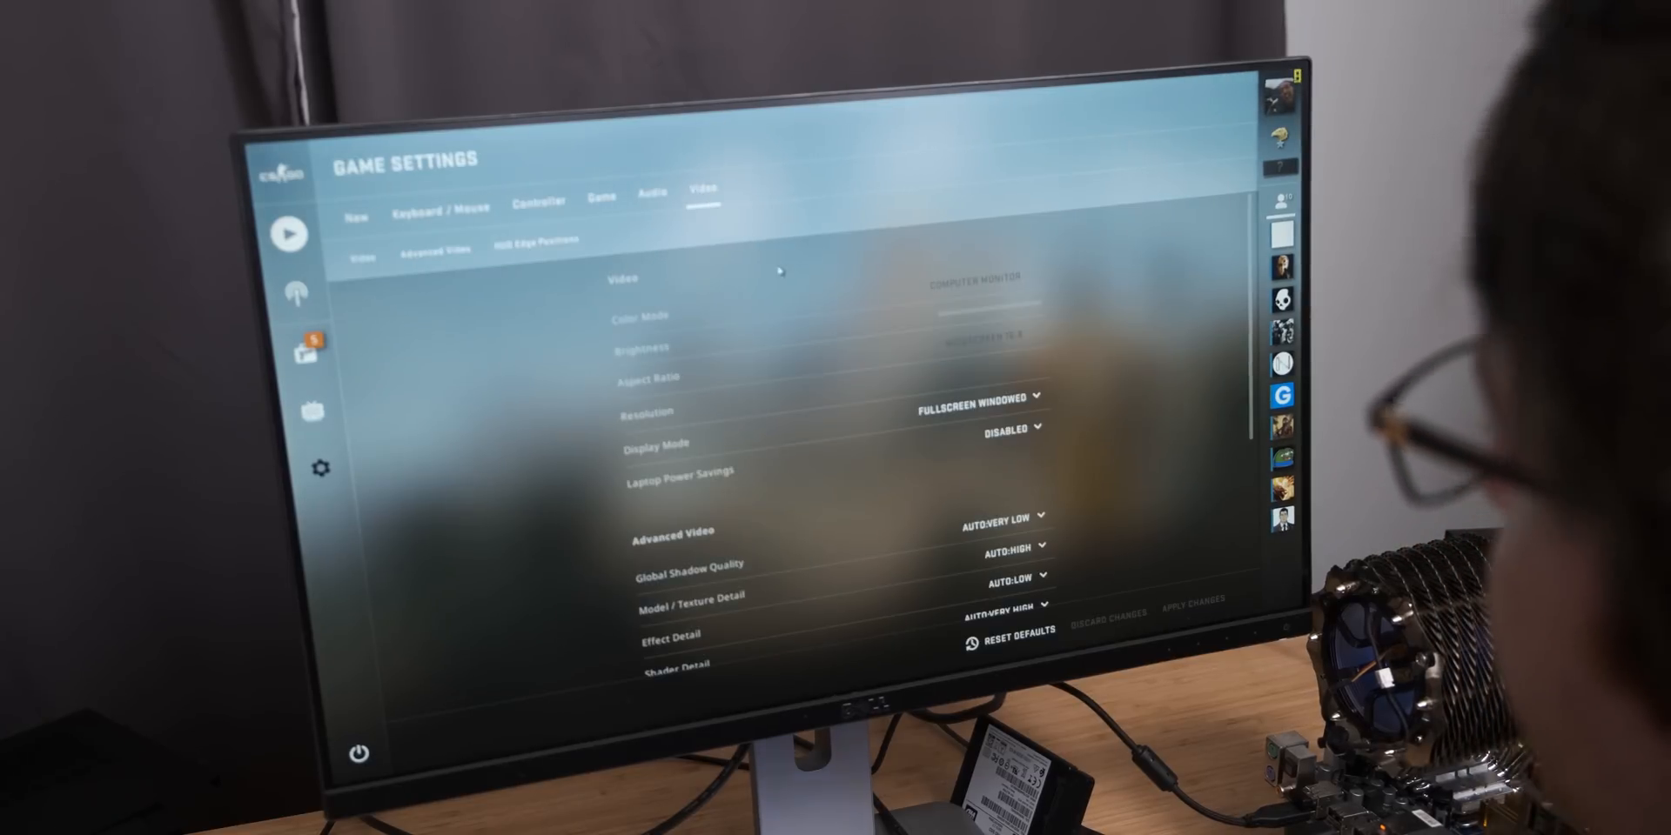
scroll(down, 3)
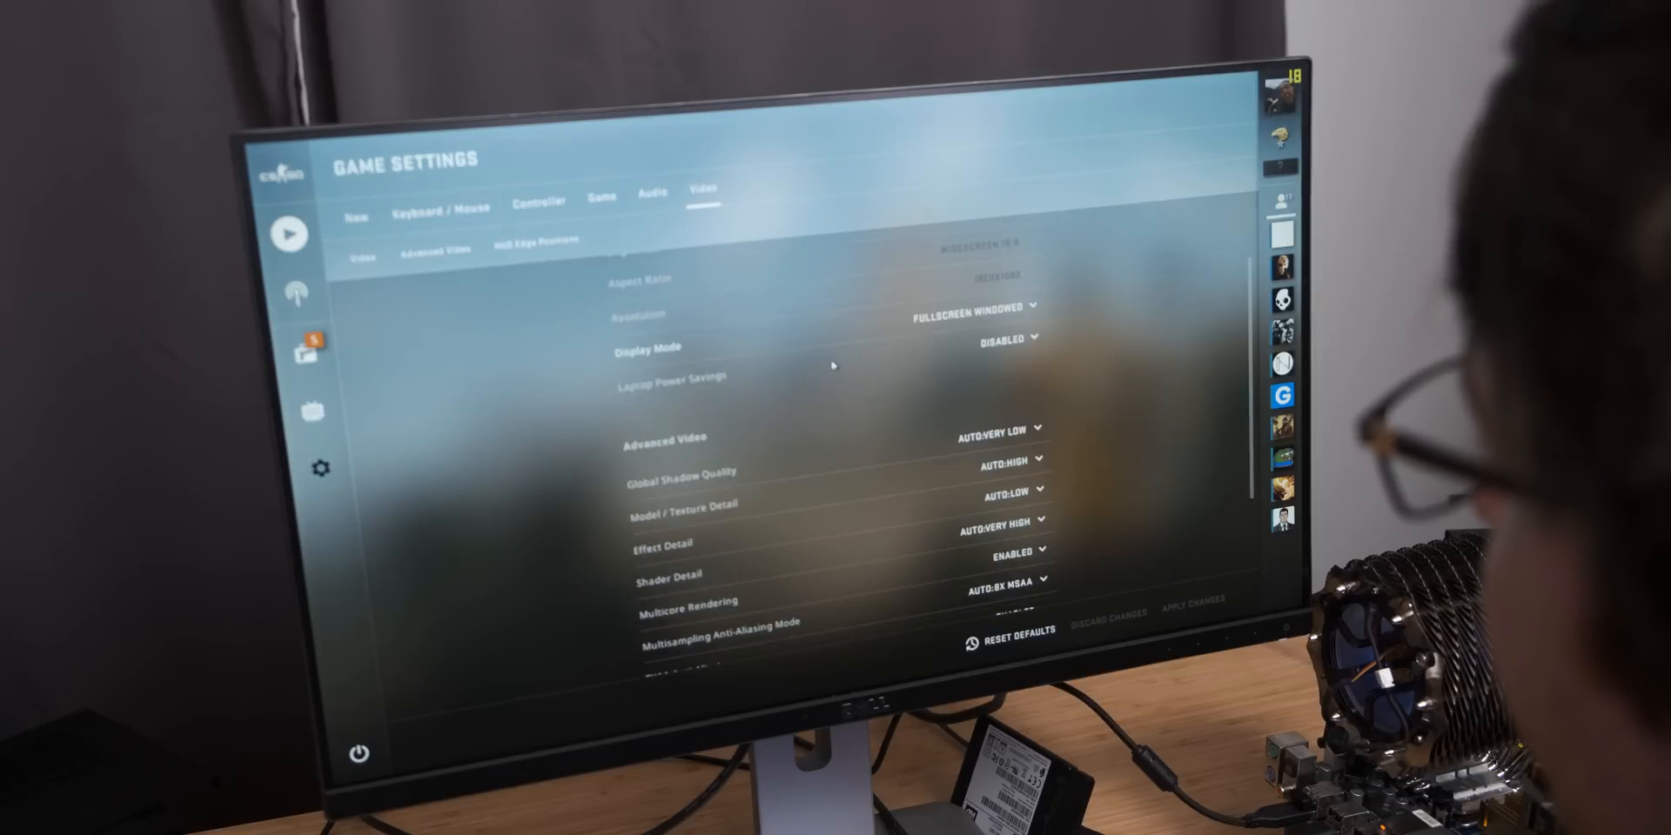
scroll(down, 3)
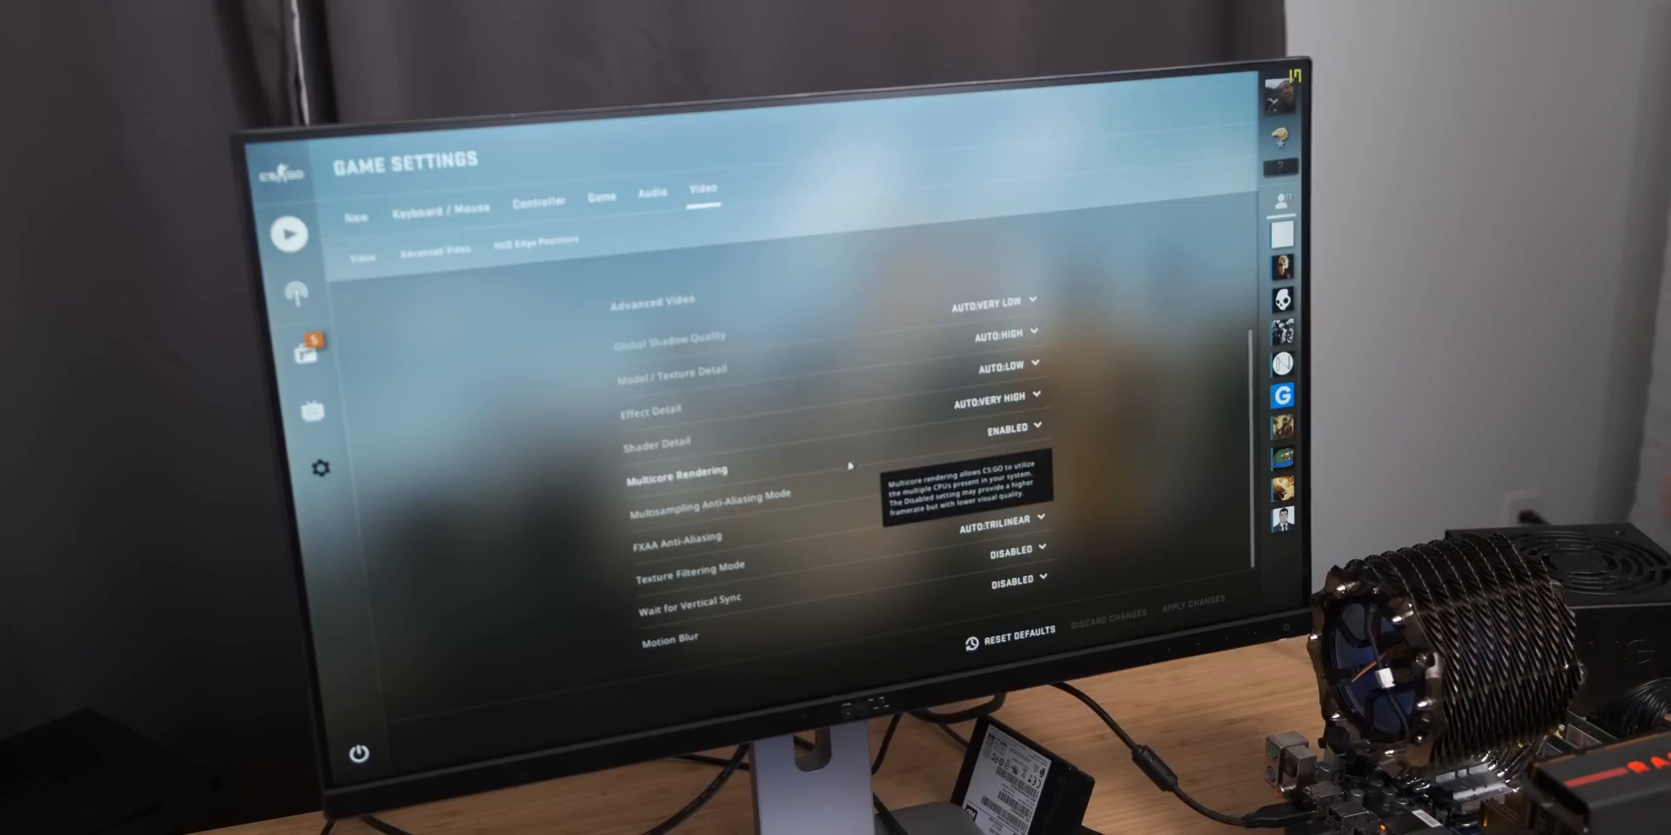
click(292, 232)
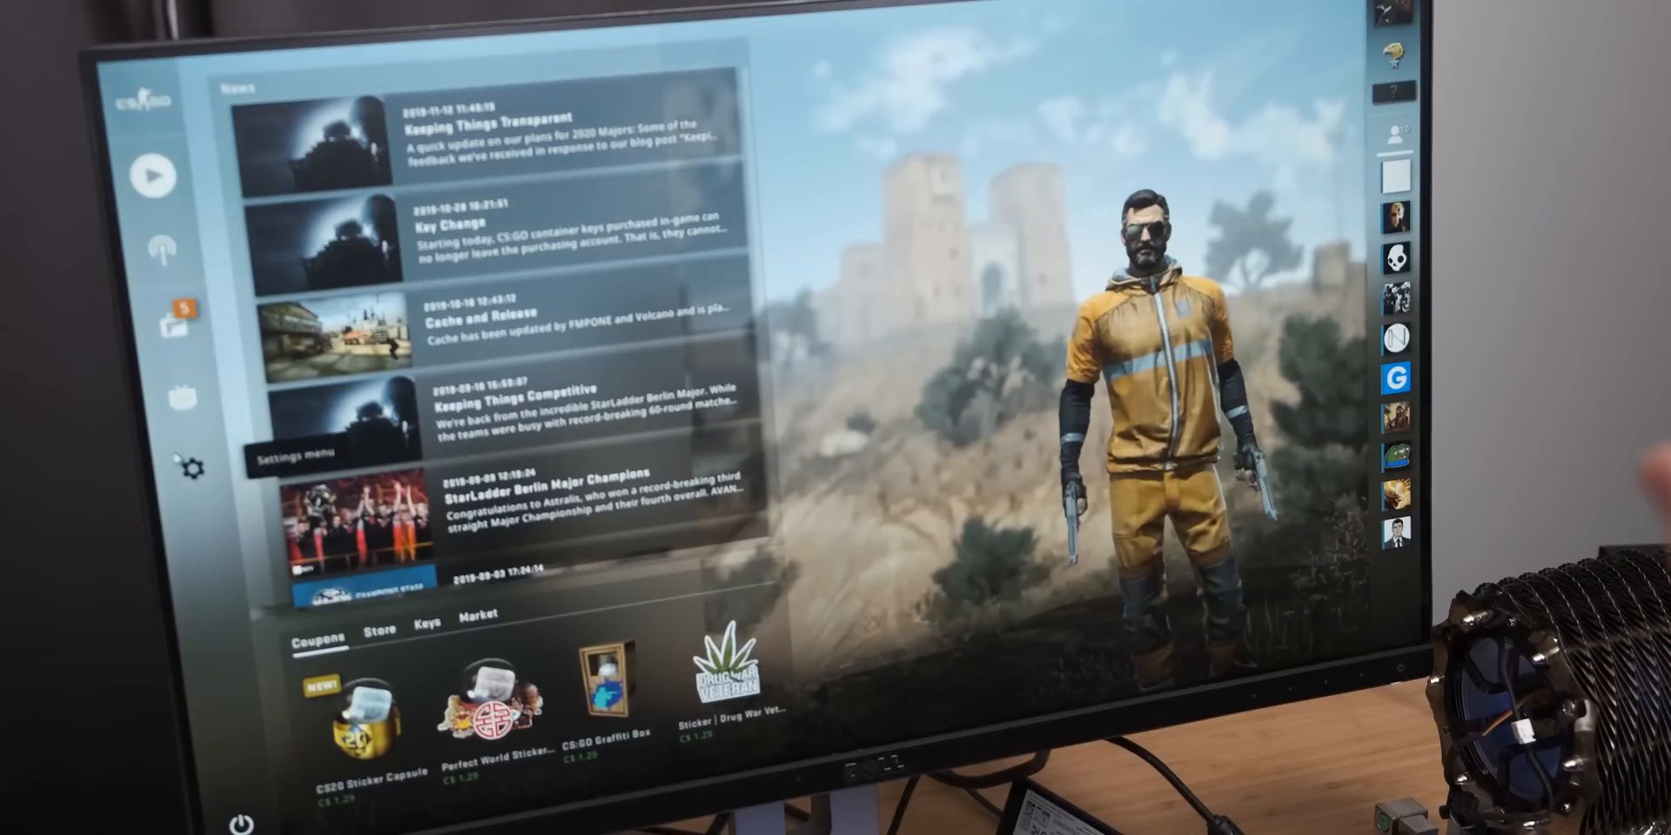
Reopen CS:GO video settings to confirm low texture and shader detail with anti-aliasing off.
click(194, 472)
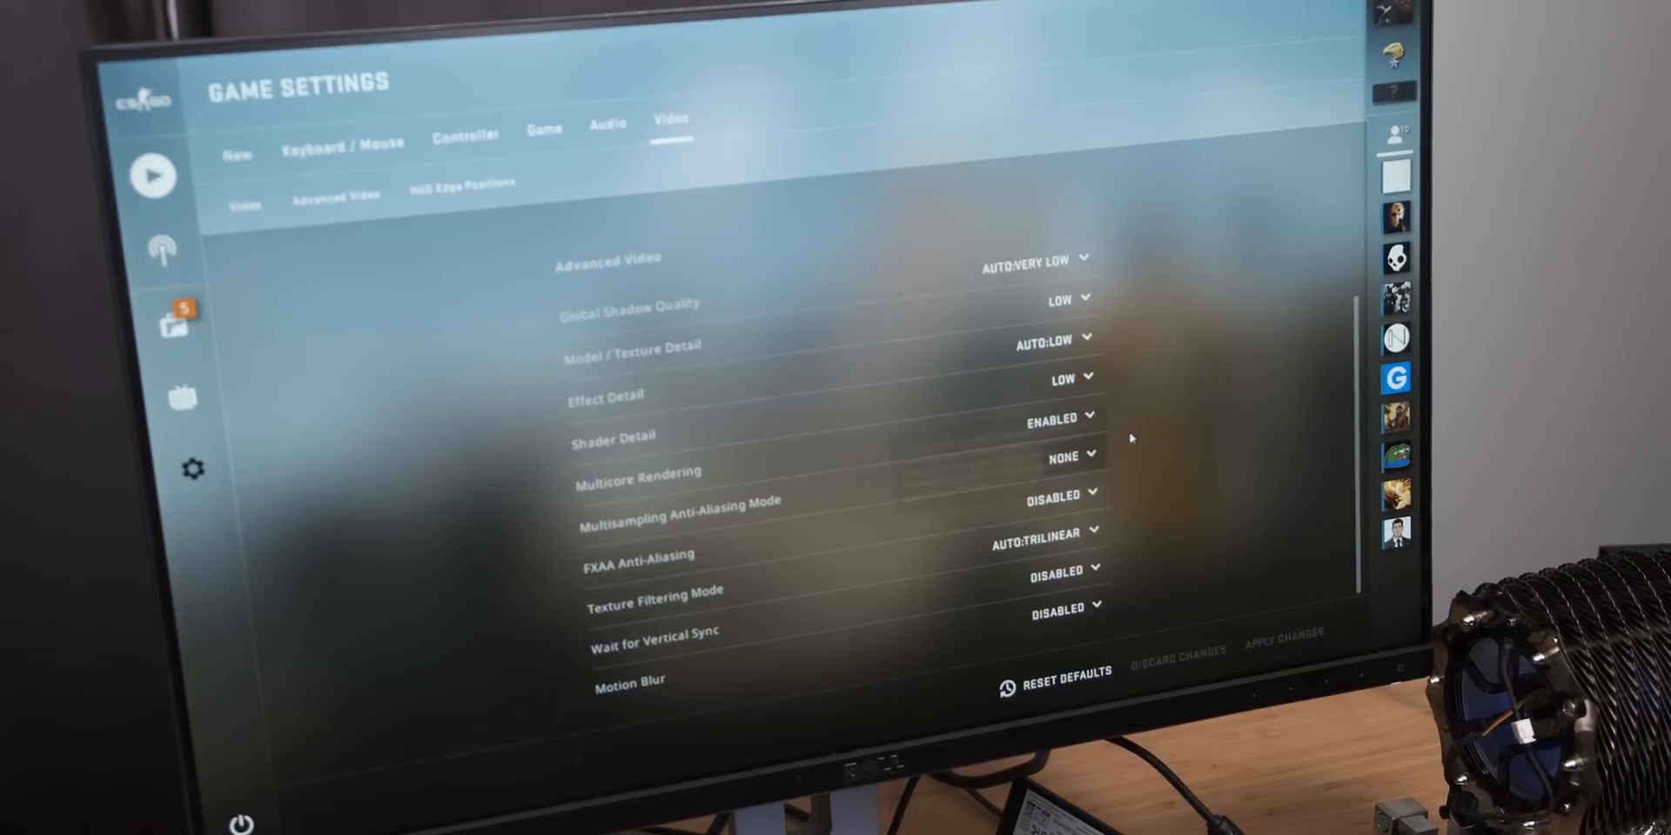
mouse_move(157, 178)
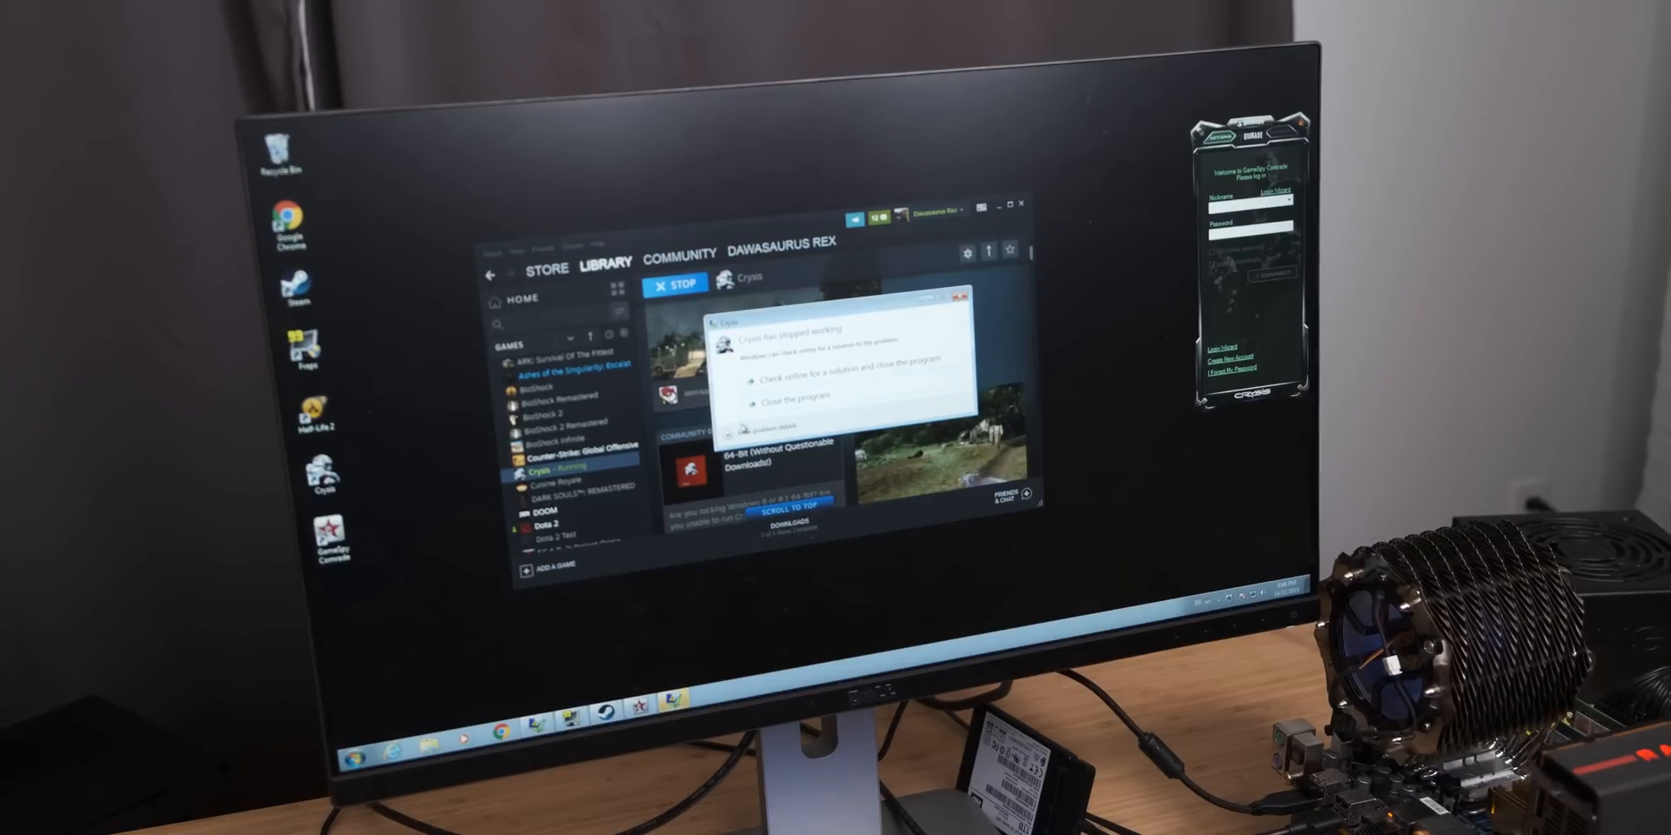
View and close the Crysis crash report, then launch Rise of the Tomb Raider.
click(779, 425)
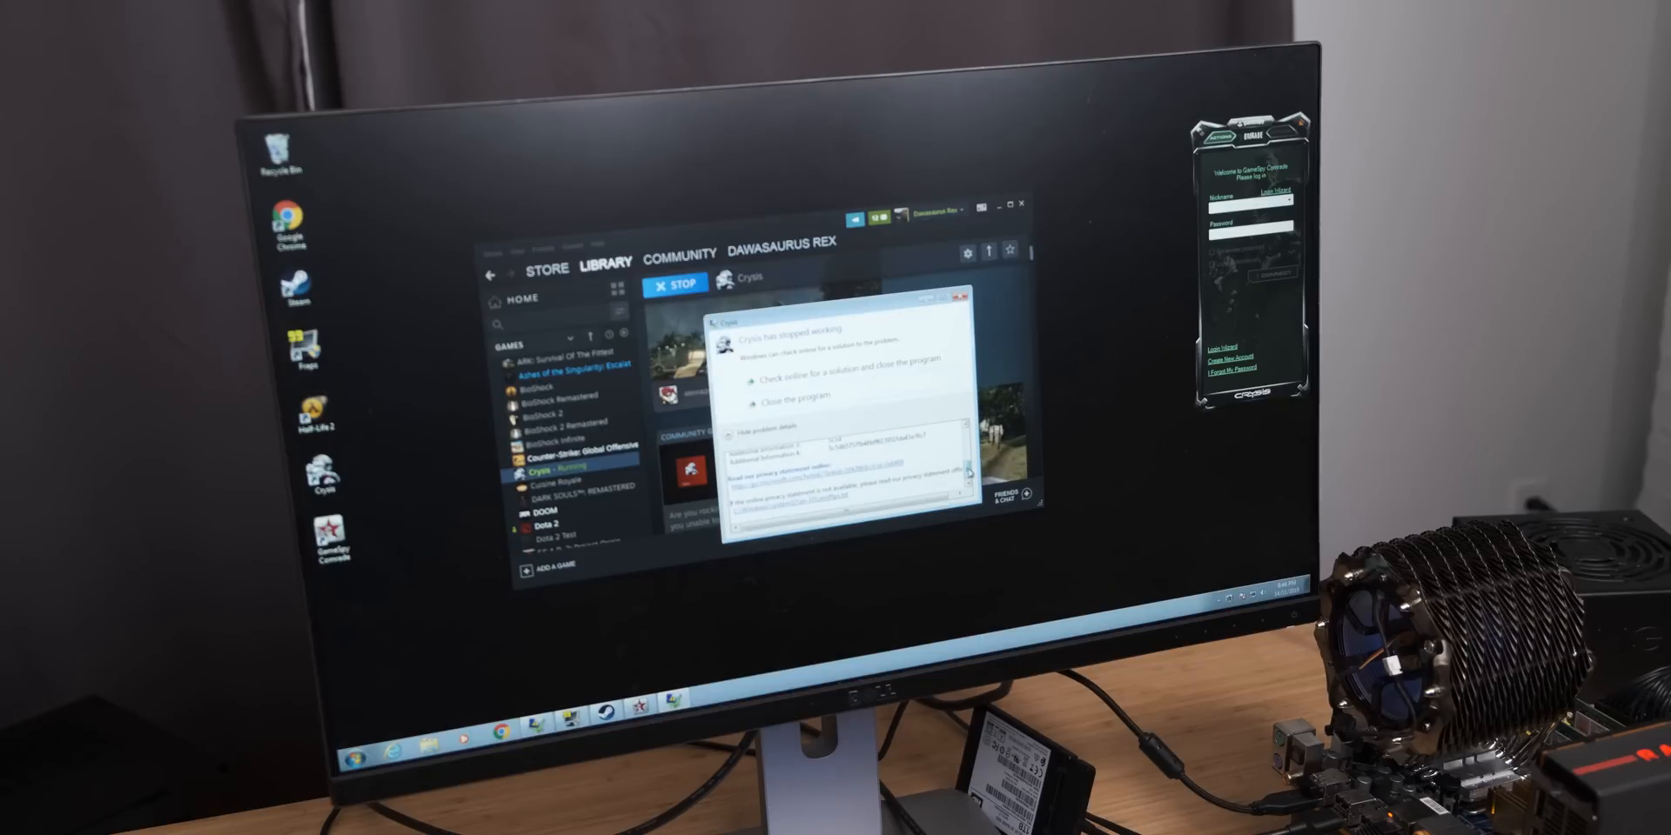
click(811, 380)
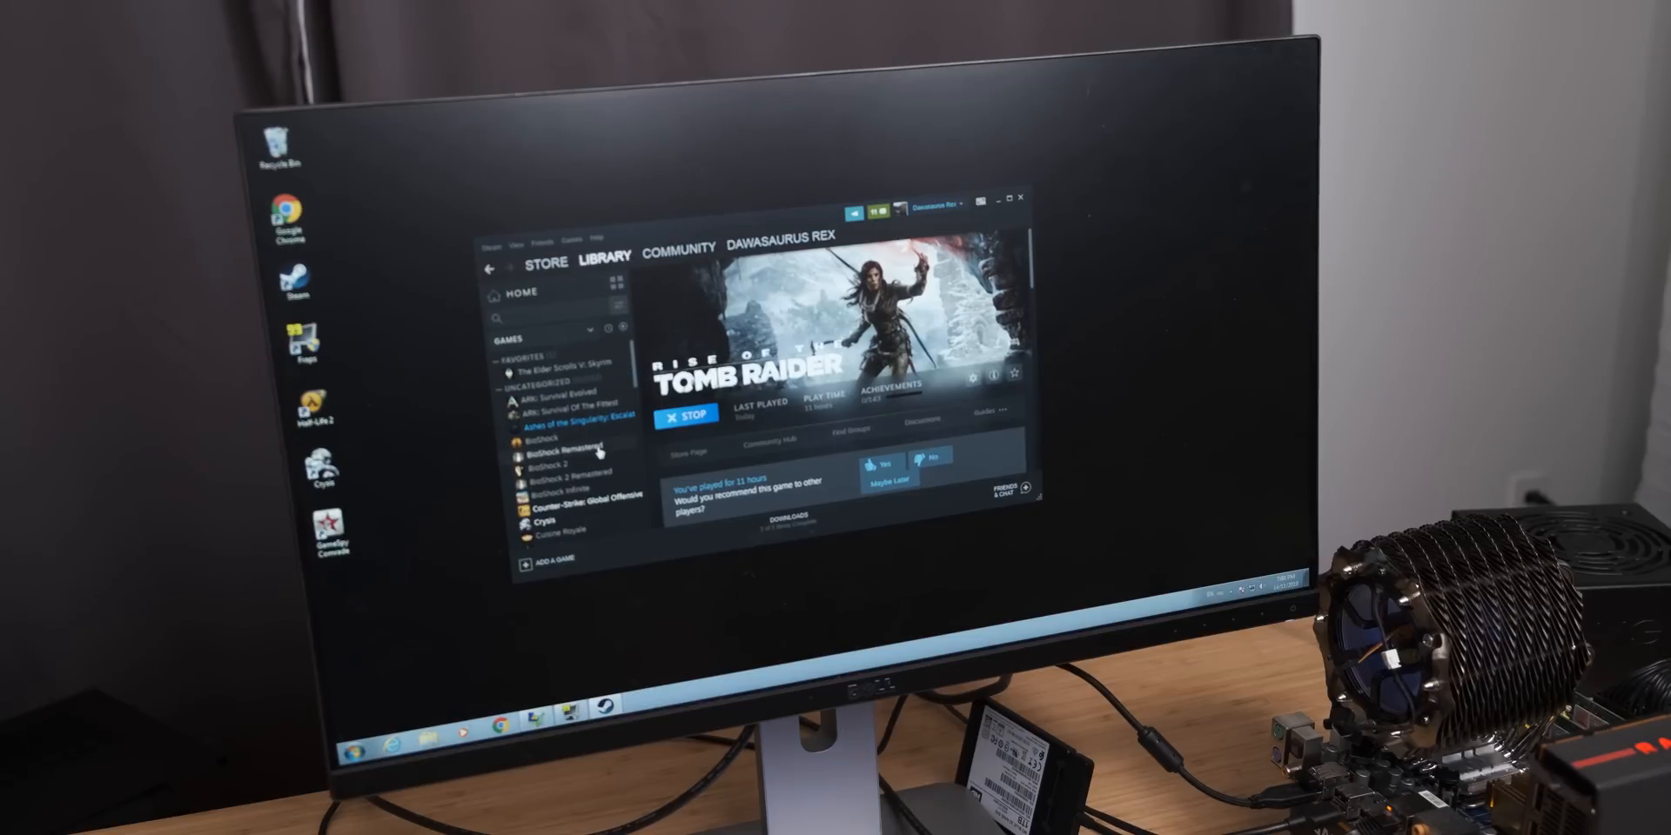
click(687, 412)
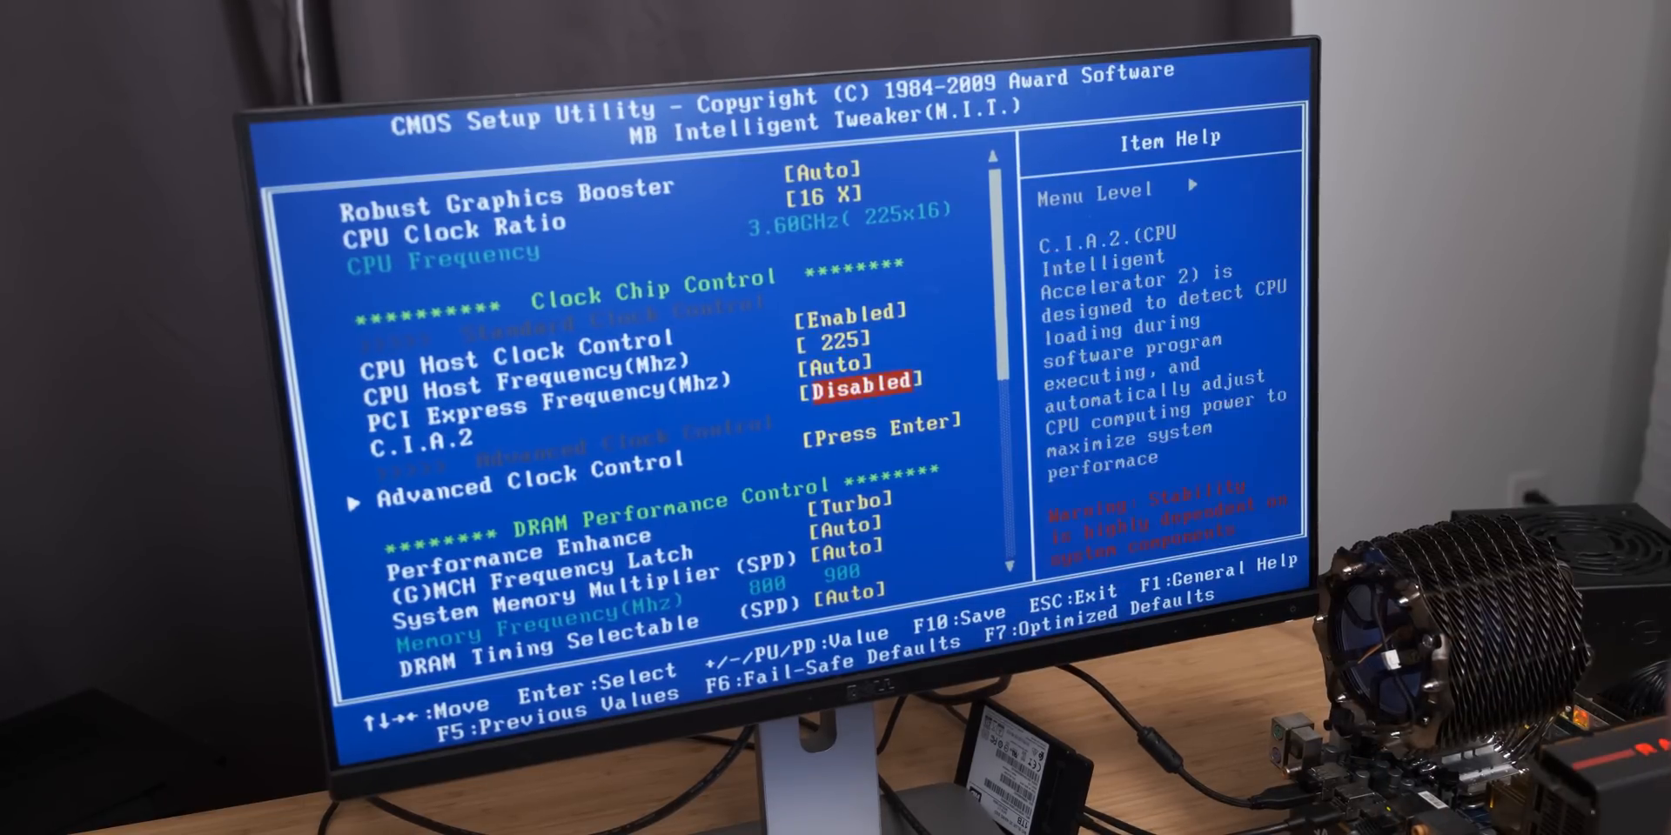
key(down)
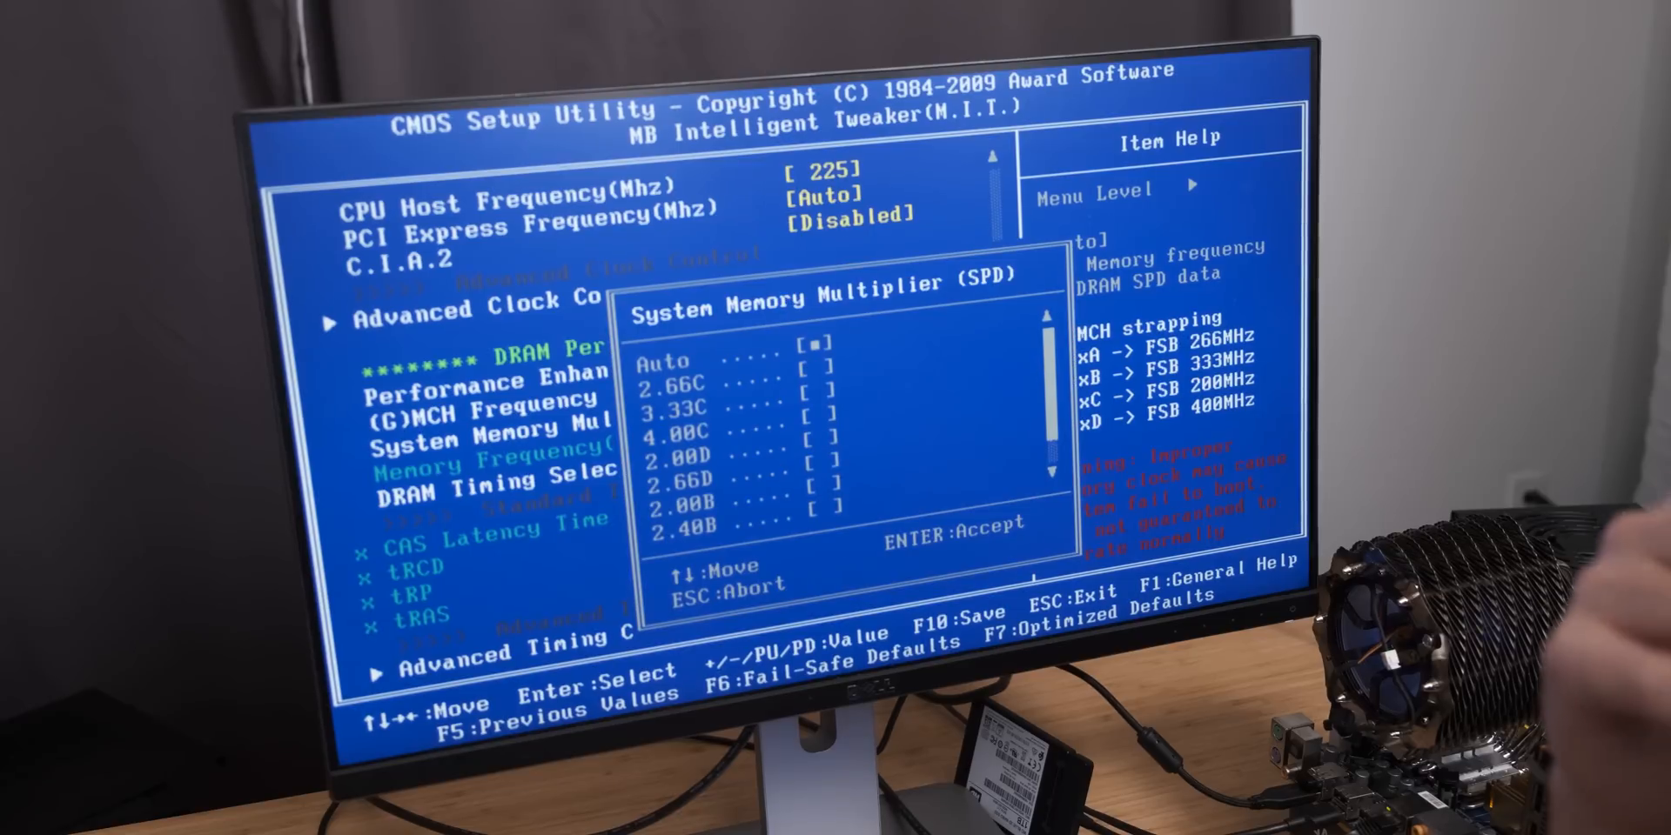
key(Enter)
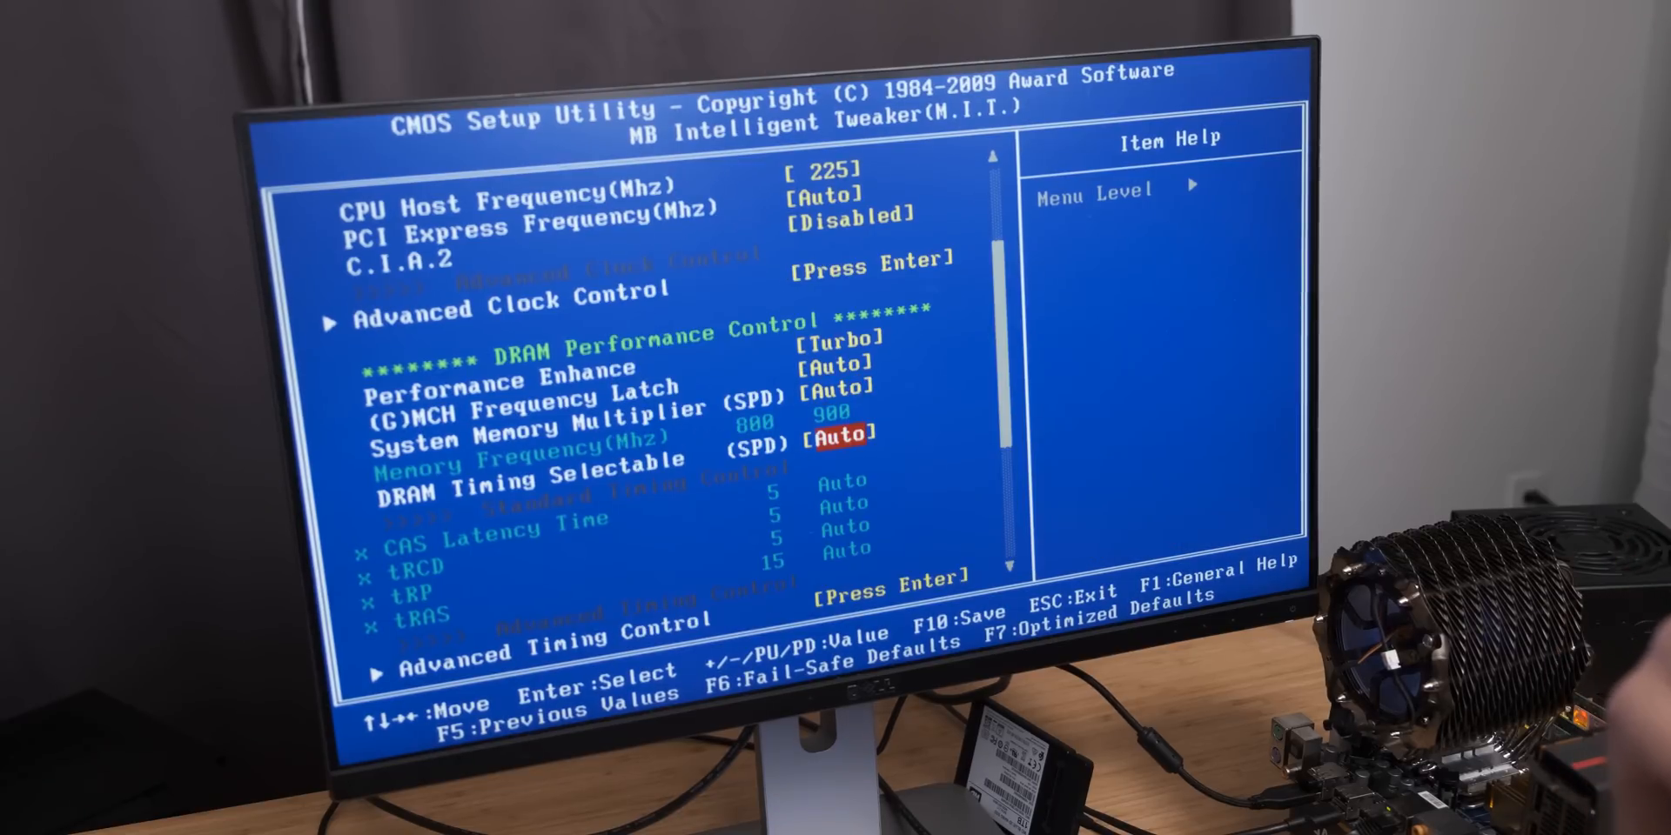